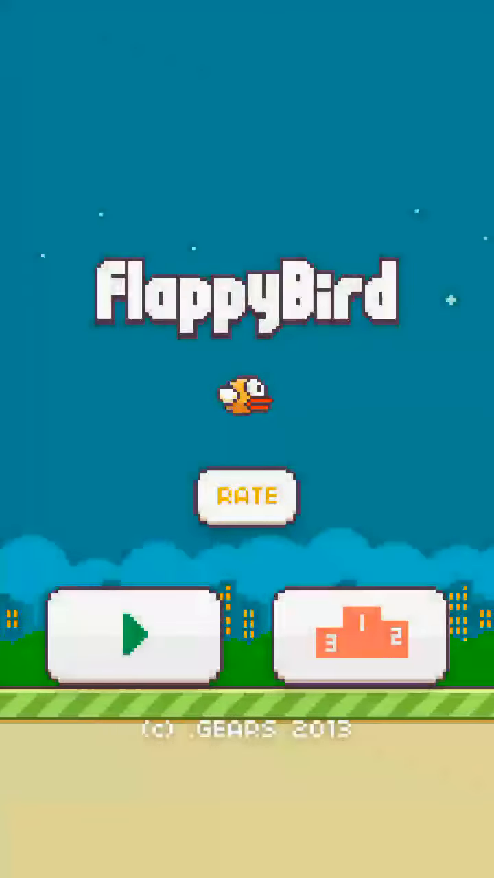
Leave Flappy Bird's title screen to reach the device root in ES File Explorer
left_click(130, 637)
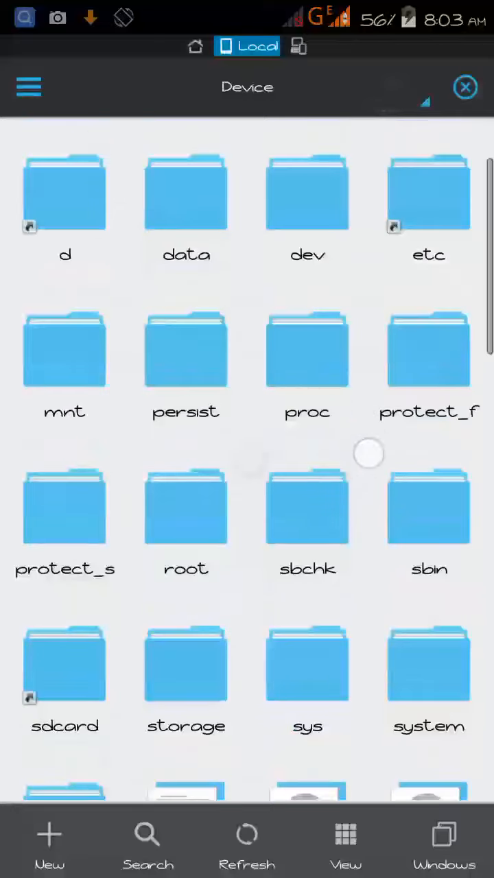
Navigate data > data > com.dotgears.flappybird > shared_prefs to reach FlappyBird.xml with score 125
left_click(187, 194)
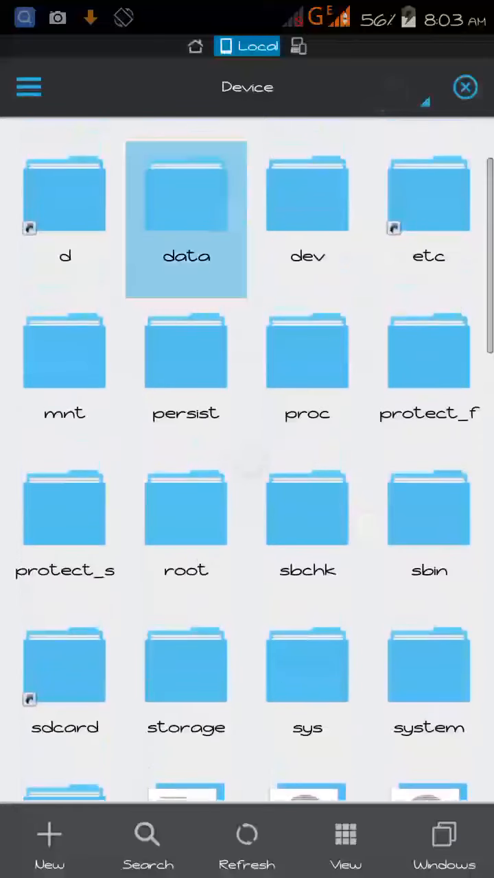
double_click(186, 194)
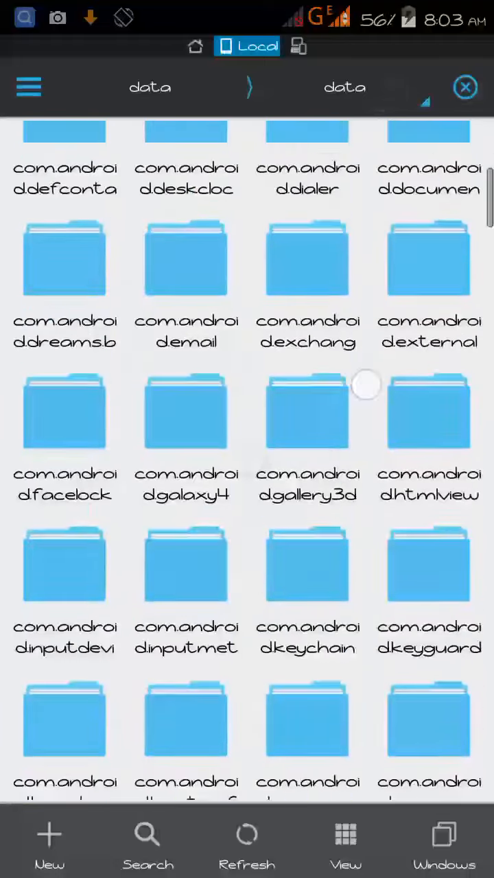
scroll("down", 3)
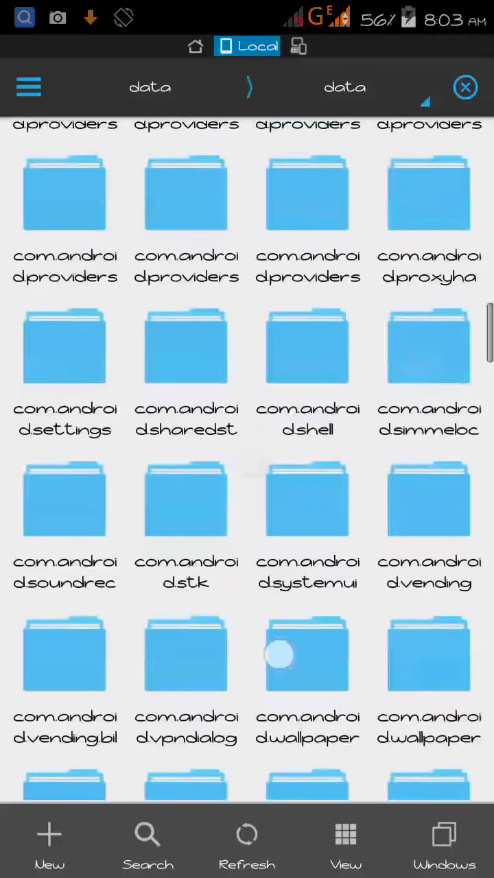
scroll("down", 3)
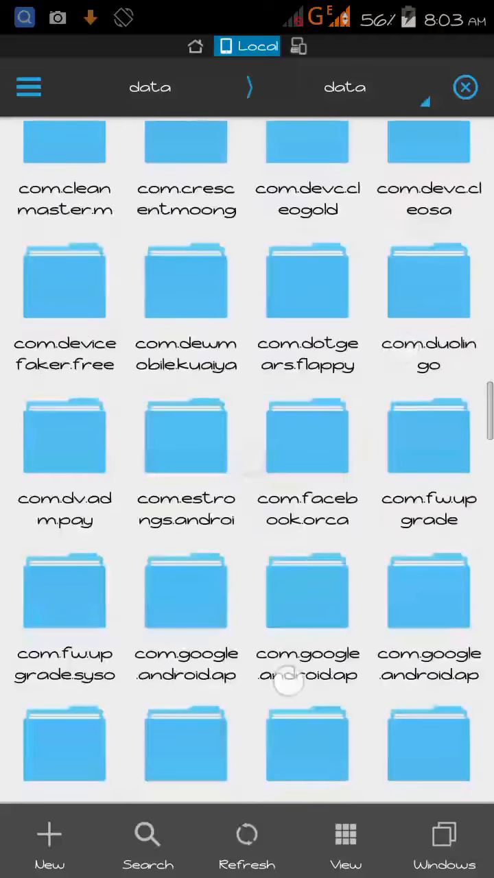
double_click(307, 280)
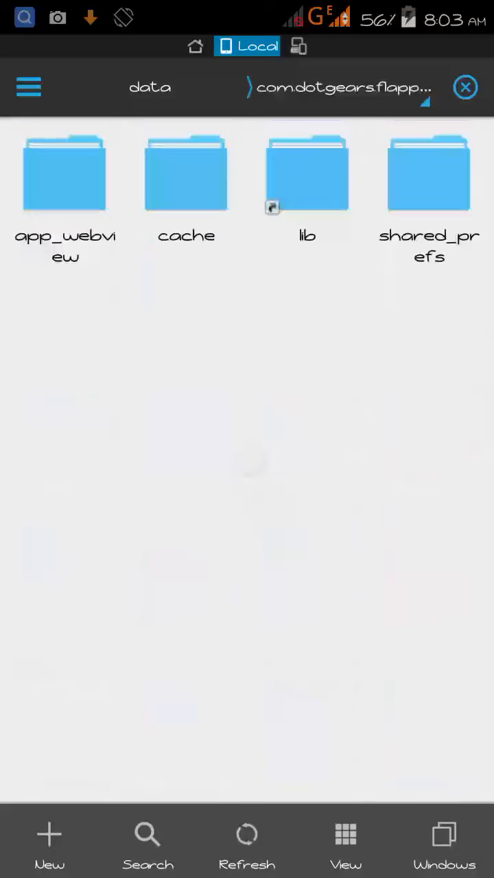
left_click(428, 176)
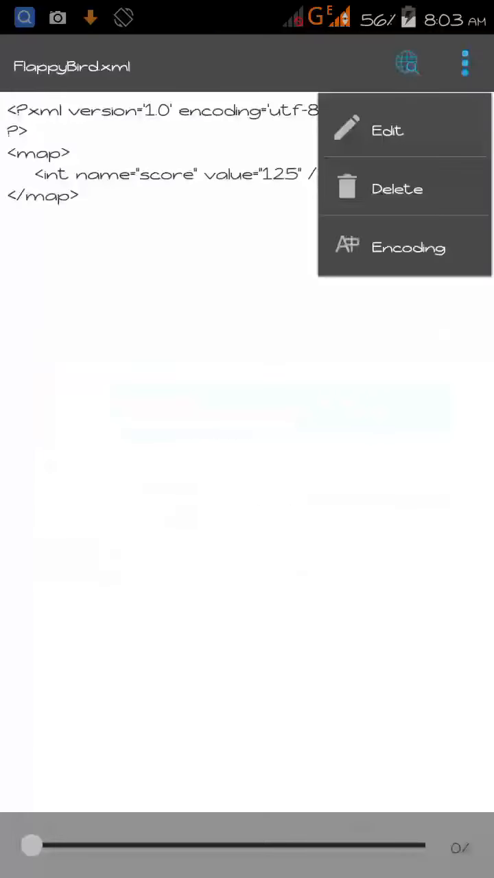
Edit the stored score value to 146, then start a new Flappy Bird round
left_click(387, 130)
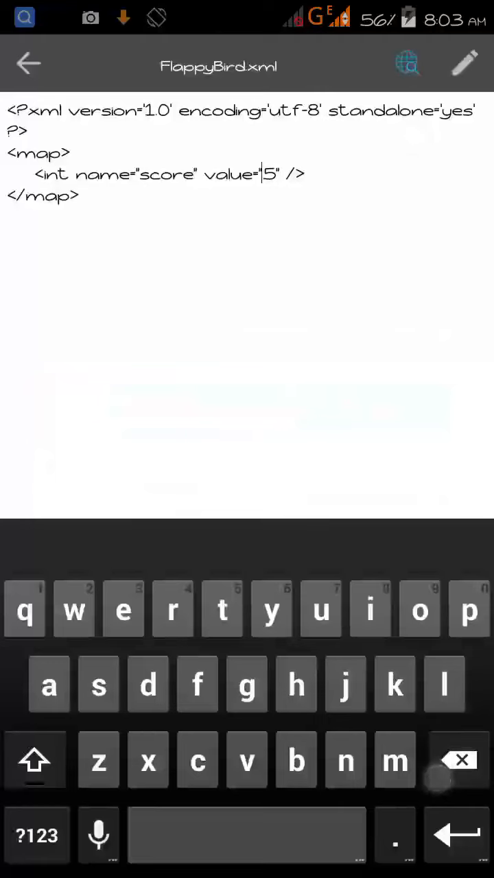
type("146")
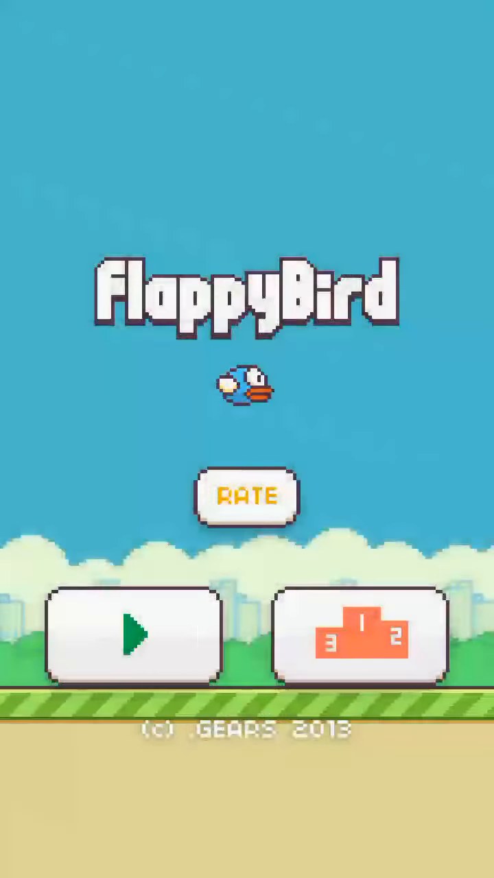
left_click(135, 633)
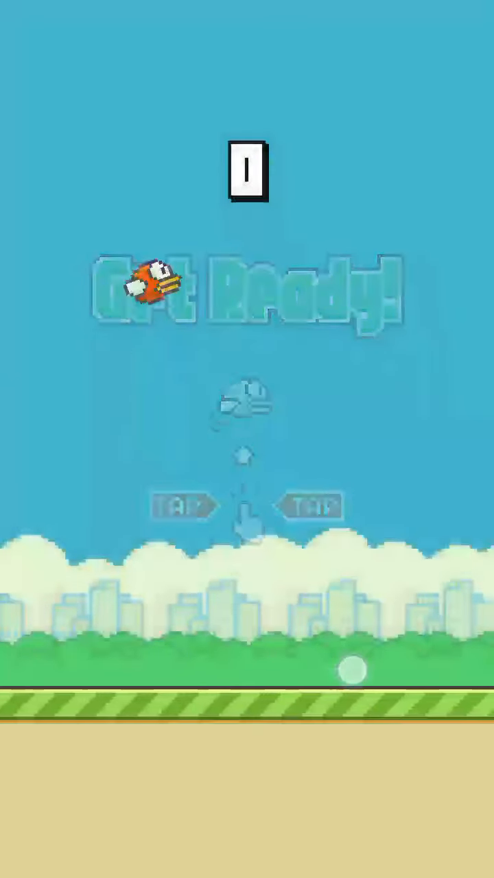